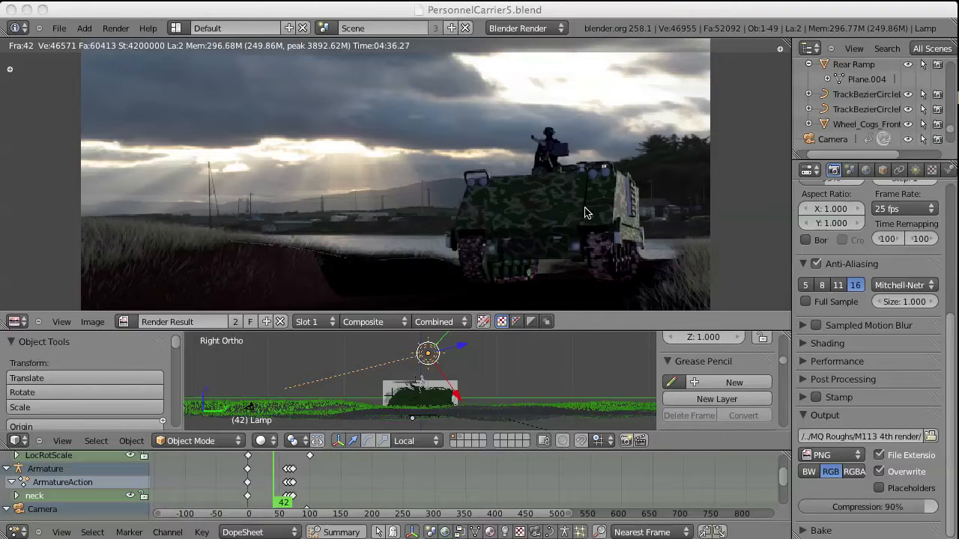
mouse_move(618, 245)
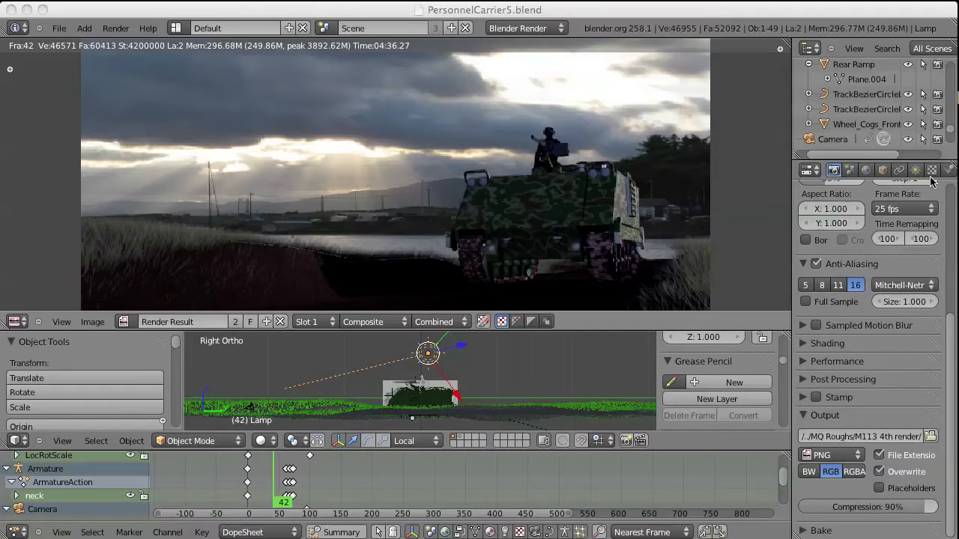
mouse_move(800, 266)
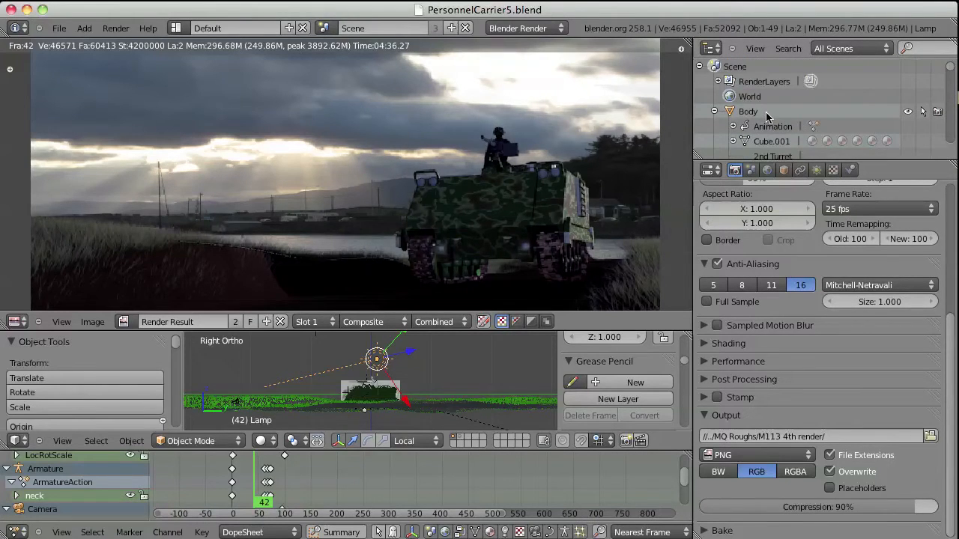
Select Body and view its Camoflage.000 material and Musgrave texture Camaflage Wheels.001
left_click(747, 111)
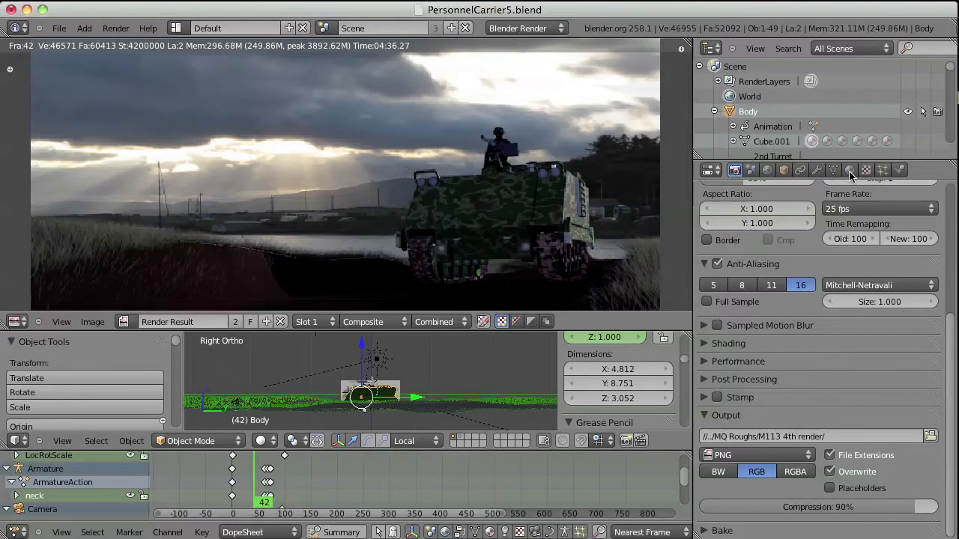
left_click(850, 170)
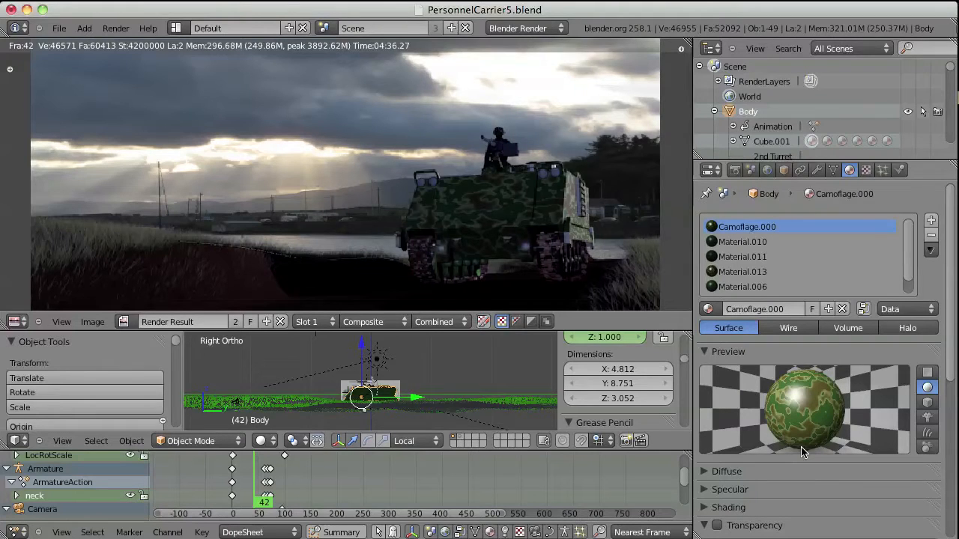
mouse_move(835, 423)
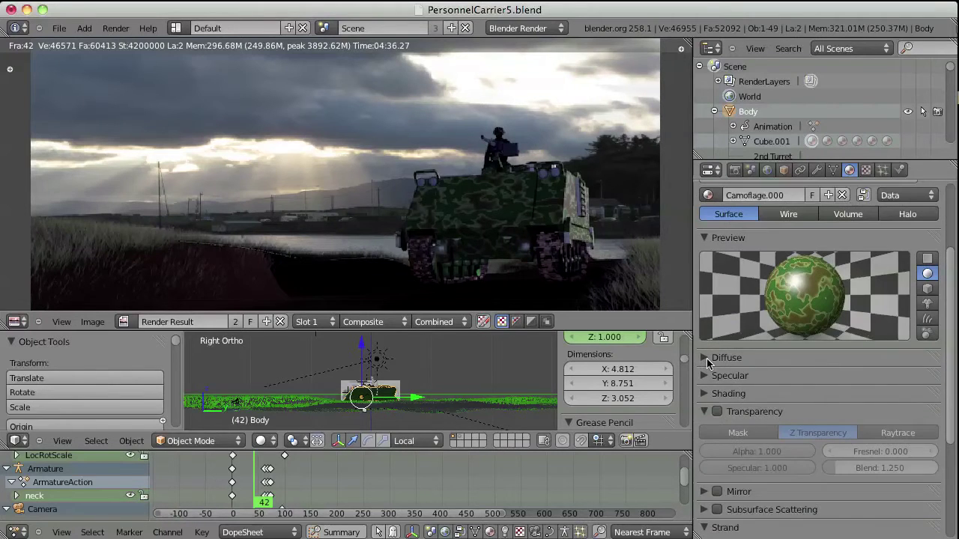
left_click(726, 358)
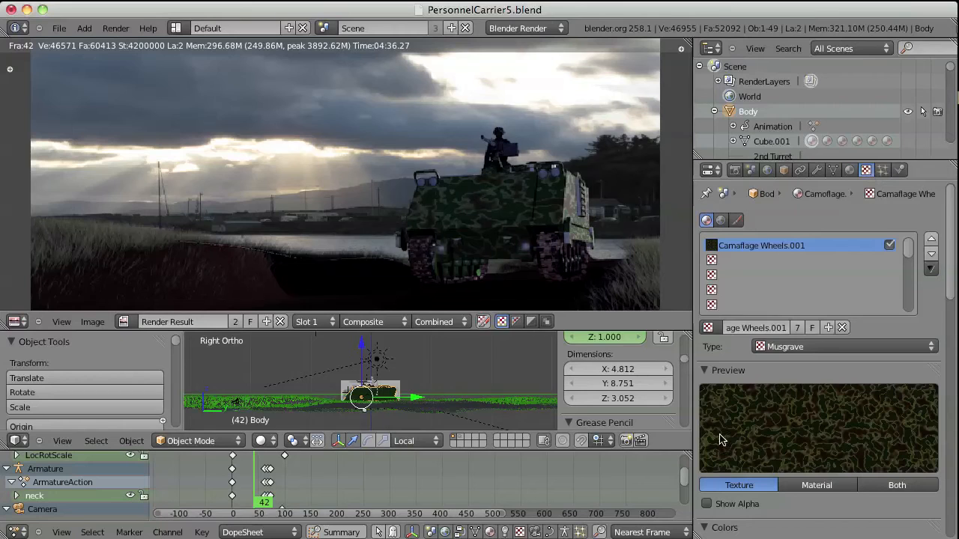
scroll("down", 3)
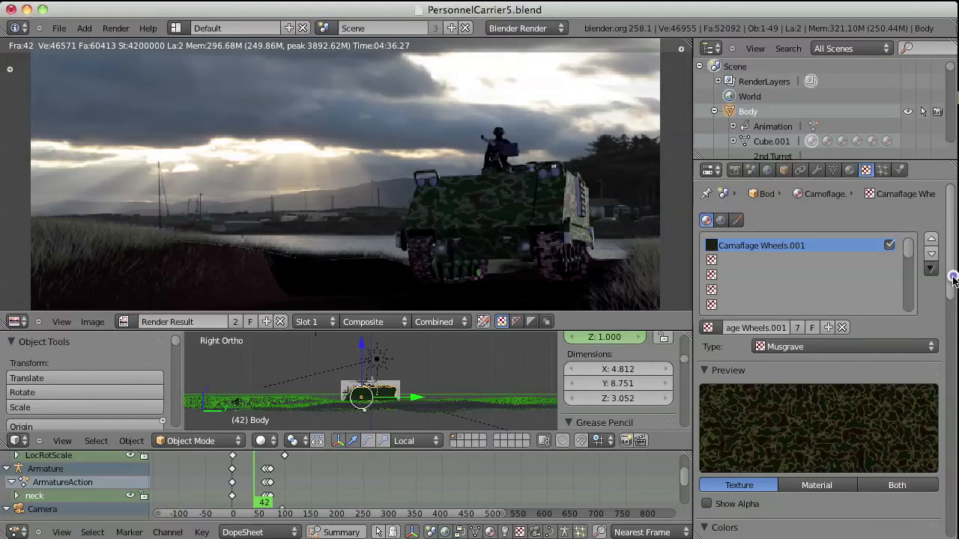
mouse_move(468, 205)
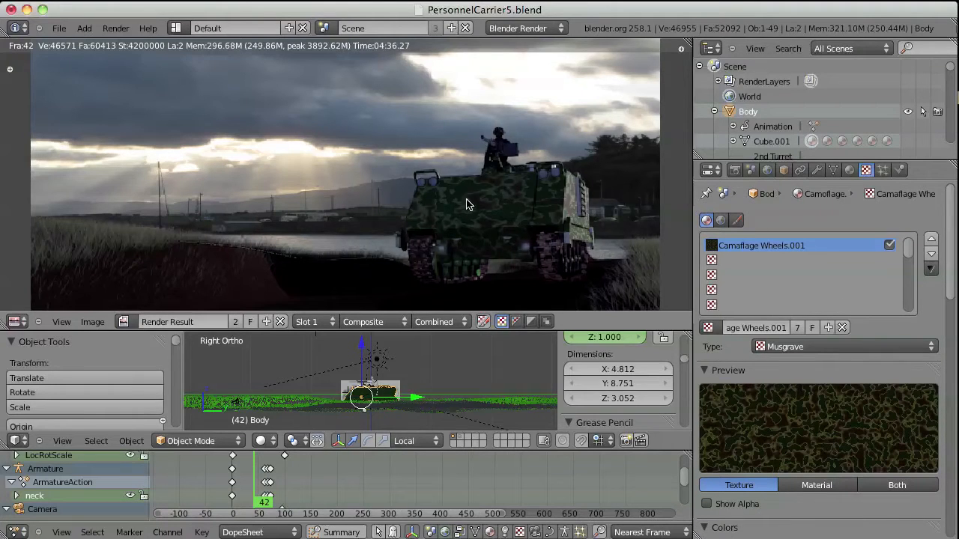
mouse_move(553, 207)
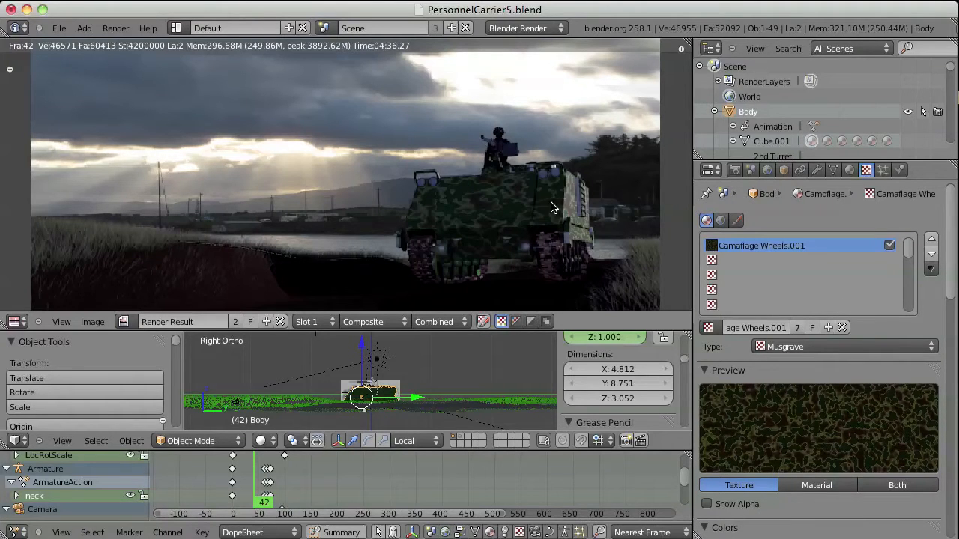
mouse_move(590, 268)
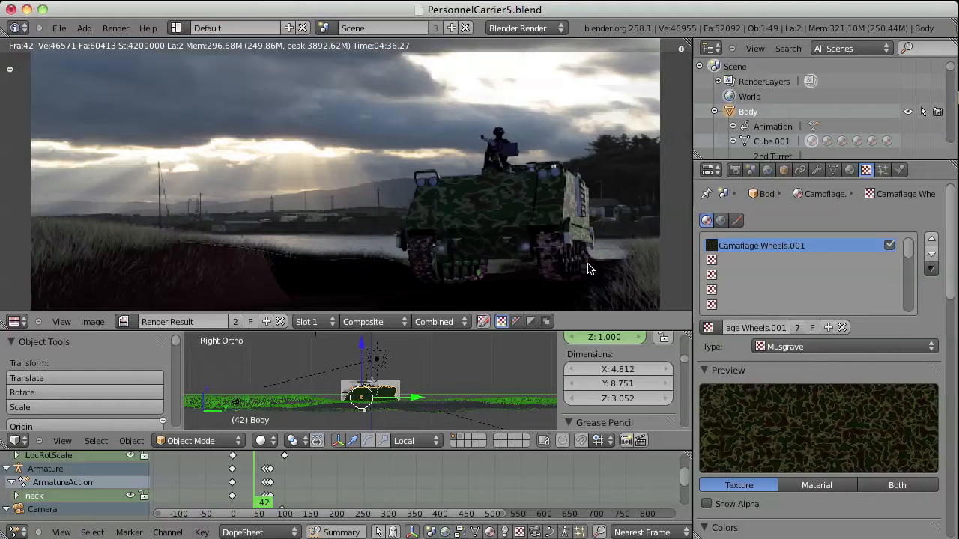
mouse_move(551, 289)
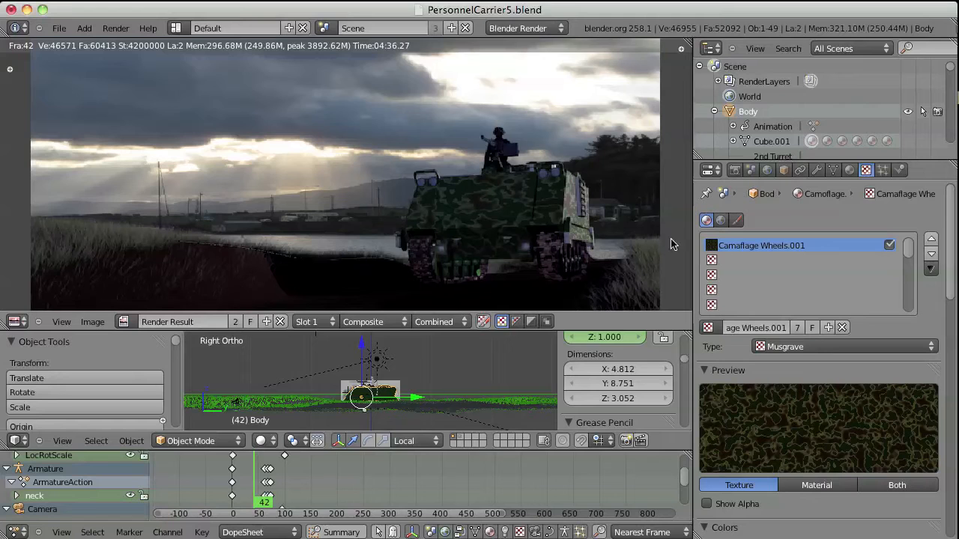
mouse_move(53, 246)
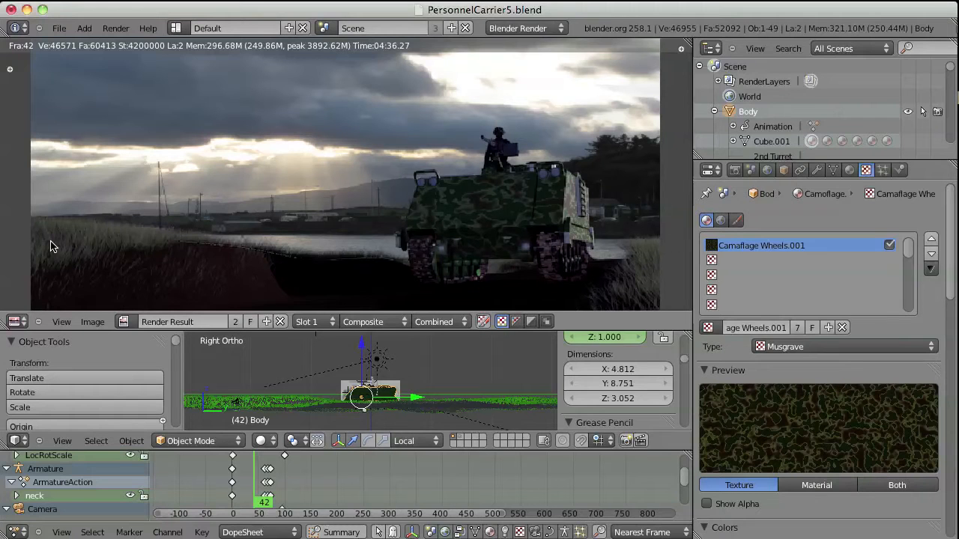
mouse_move(191, 256)
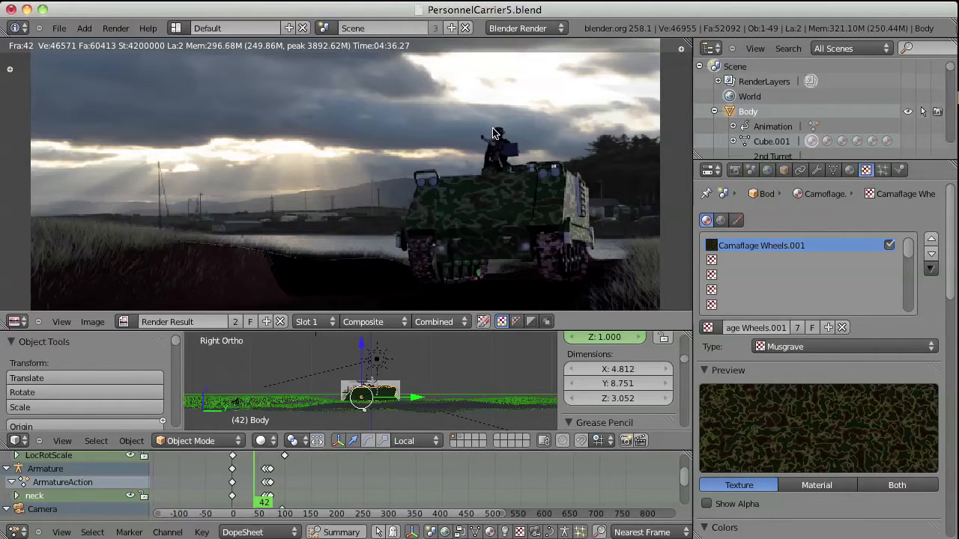
mouse_move(515, 166)
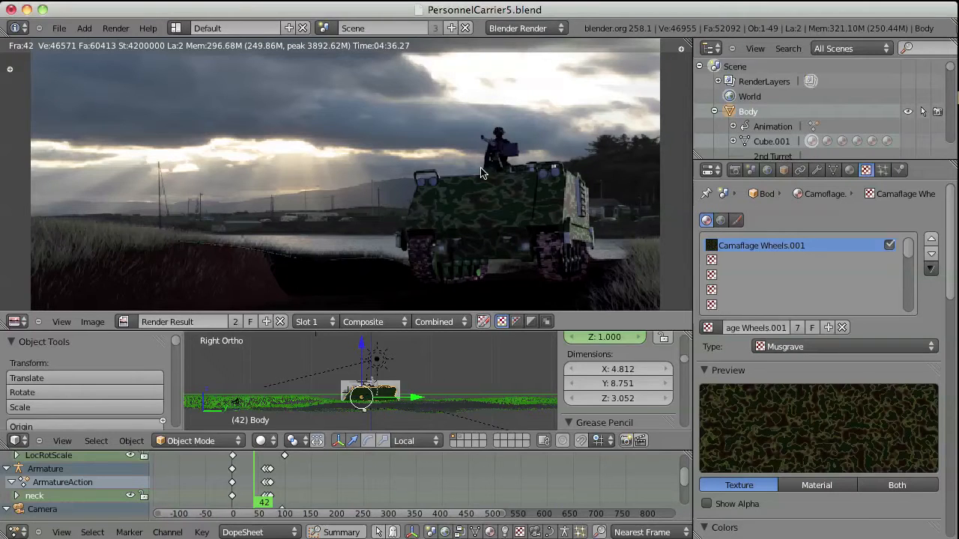
mouse_move(511, 188)
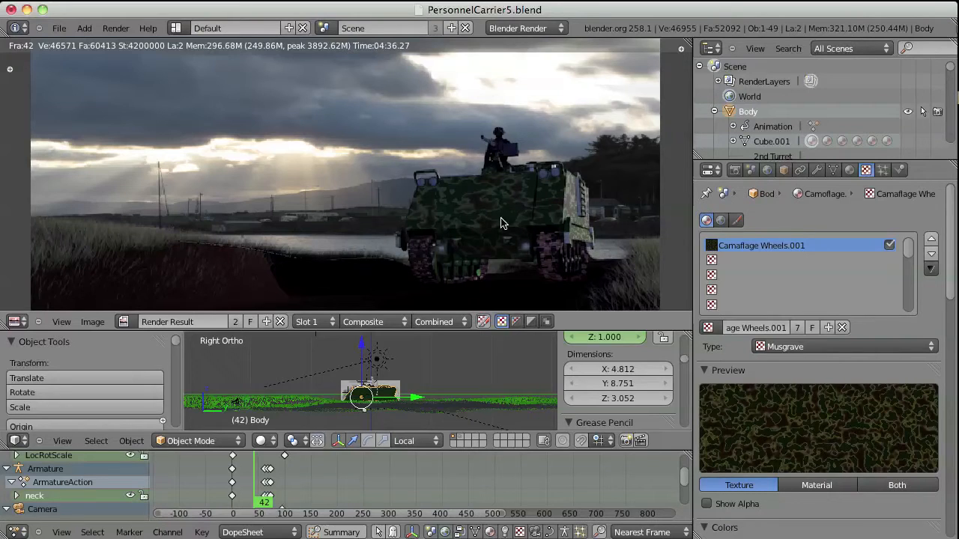
mouse_move(274, 89)
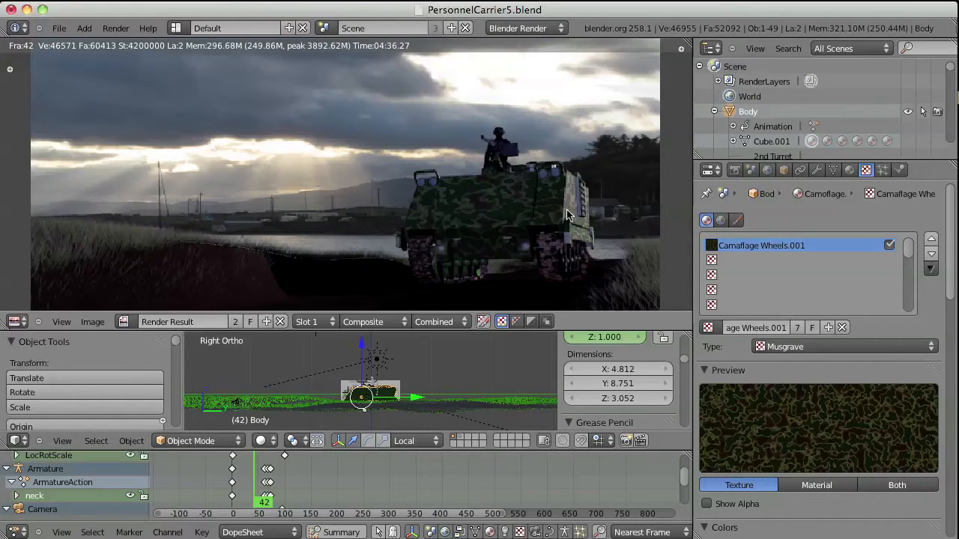
mouse_move(572, 247)
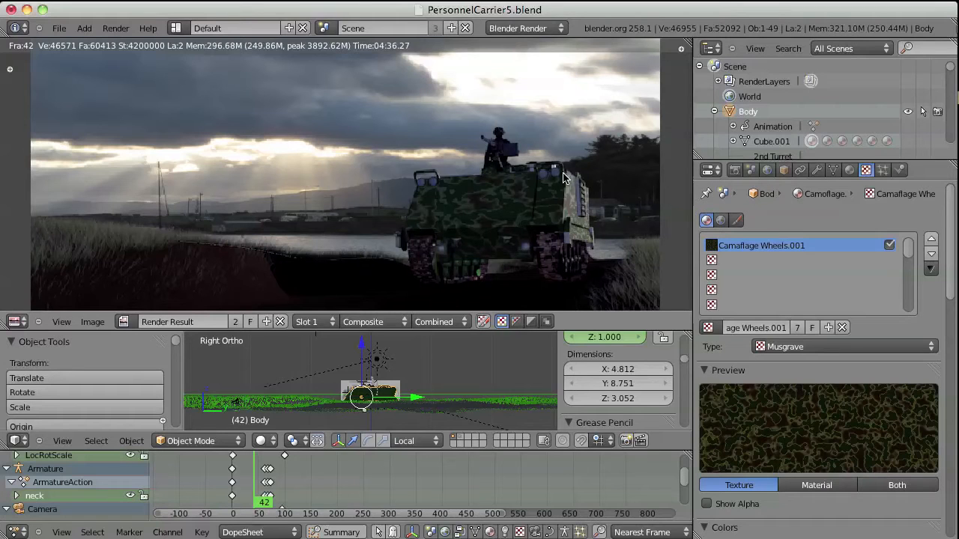
mouse_move(302, 155)
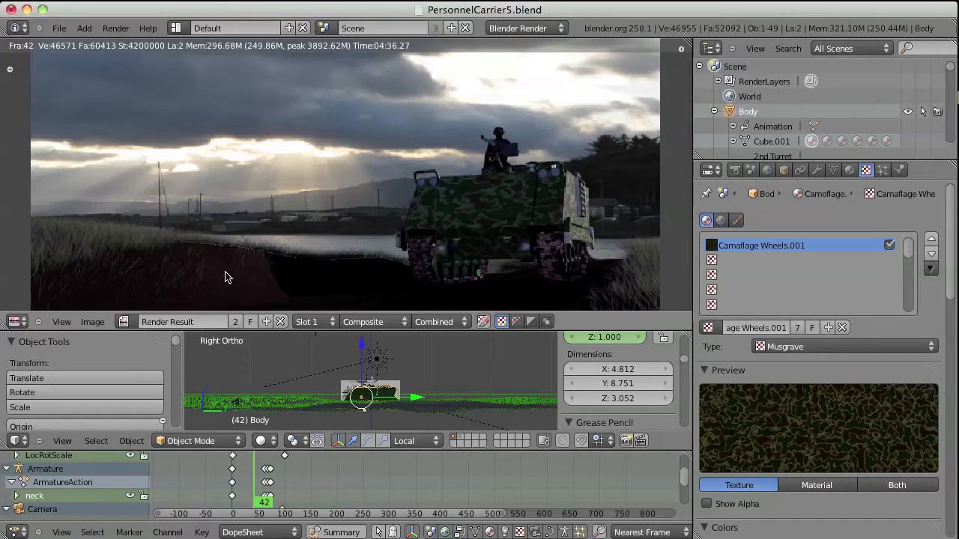
mouse_move(470, 285)
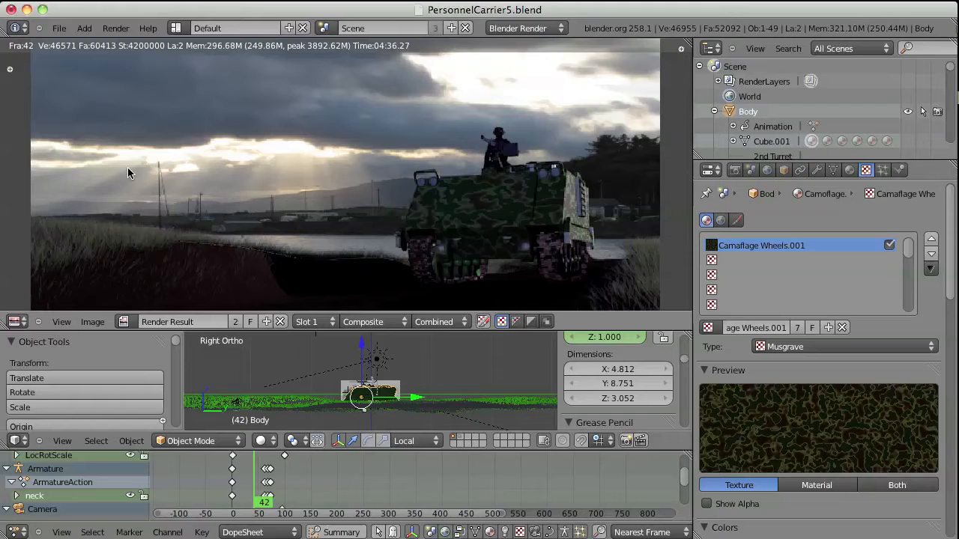
mouse_move(268, 216)
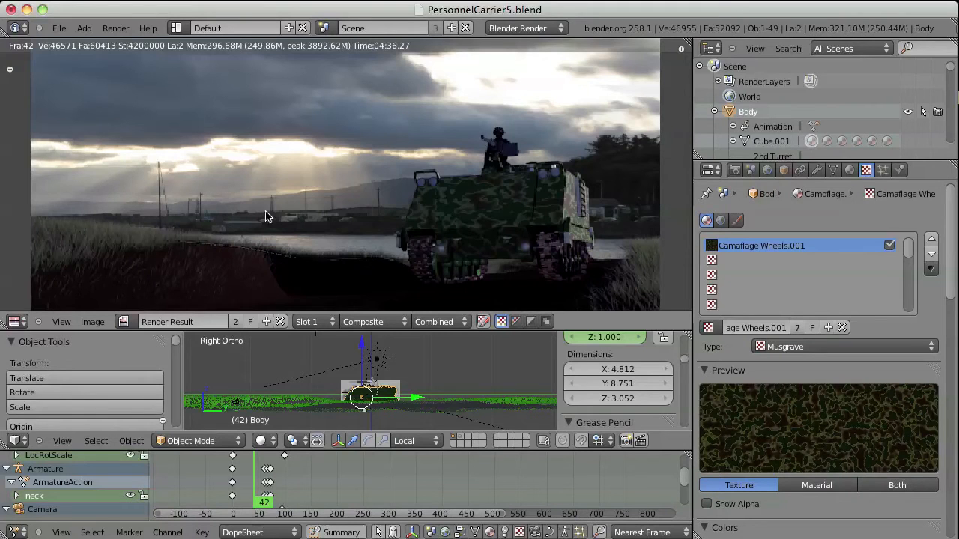
mouse_move(541, 134)
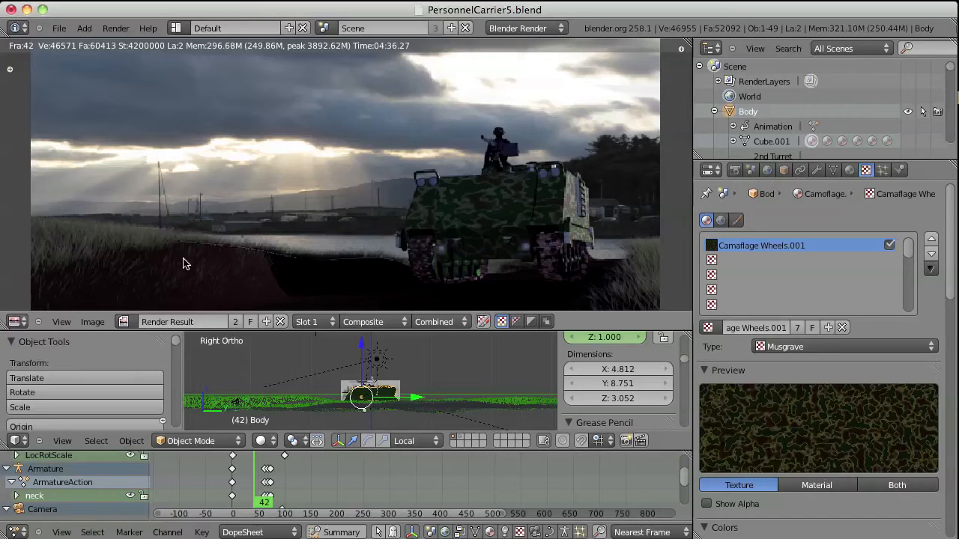
mouse_move(629, 268)
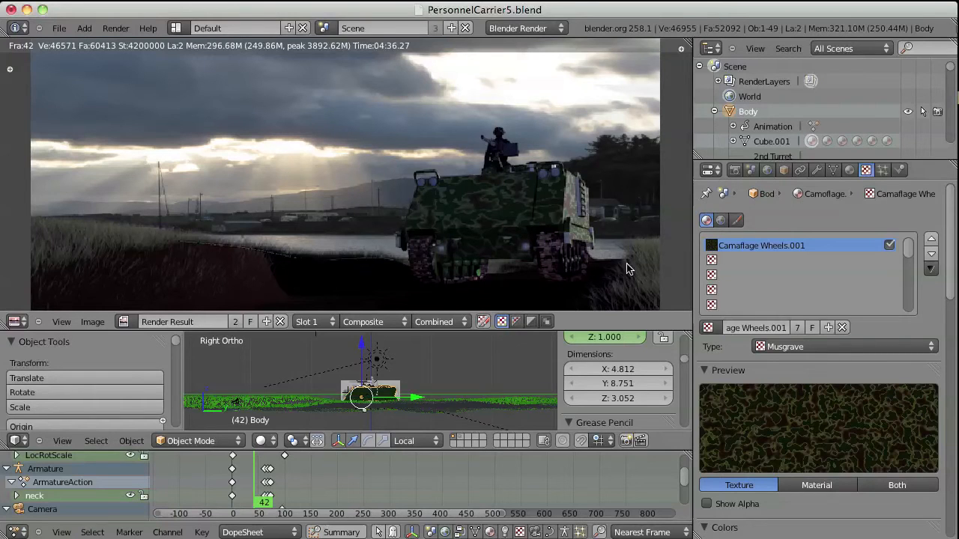
mouse_move(551, 249)
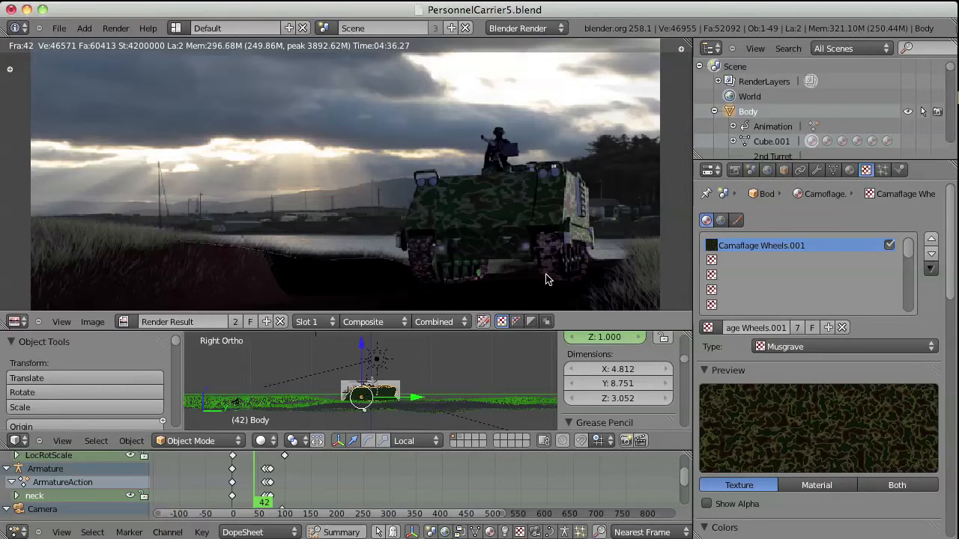
mouse_move(409, 284)
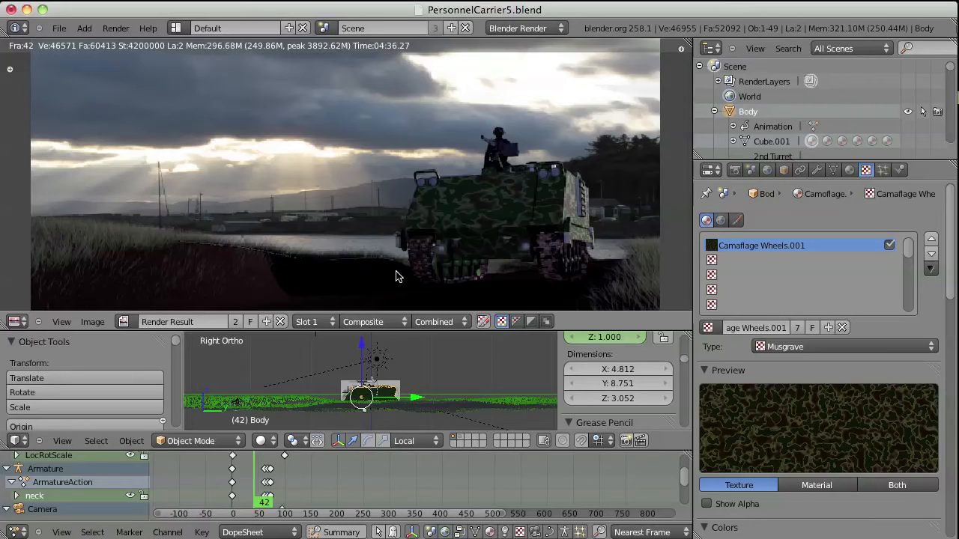
mouse_move(308, 249)
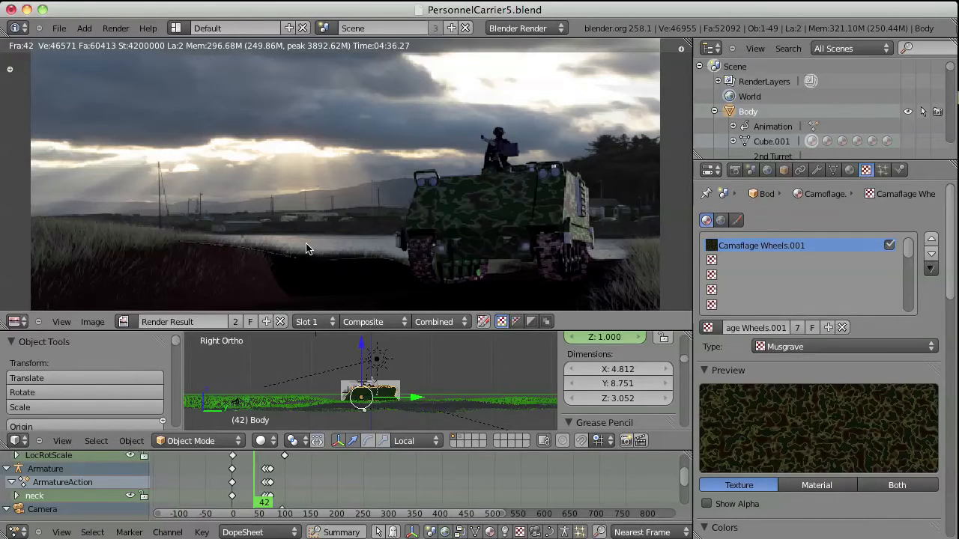
mouse_move(252, 113)
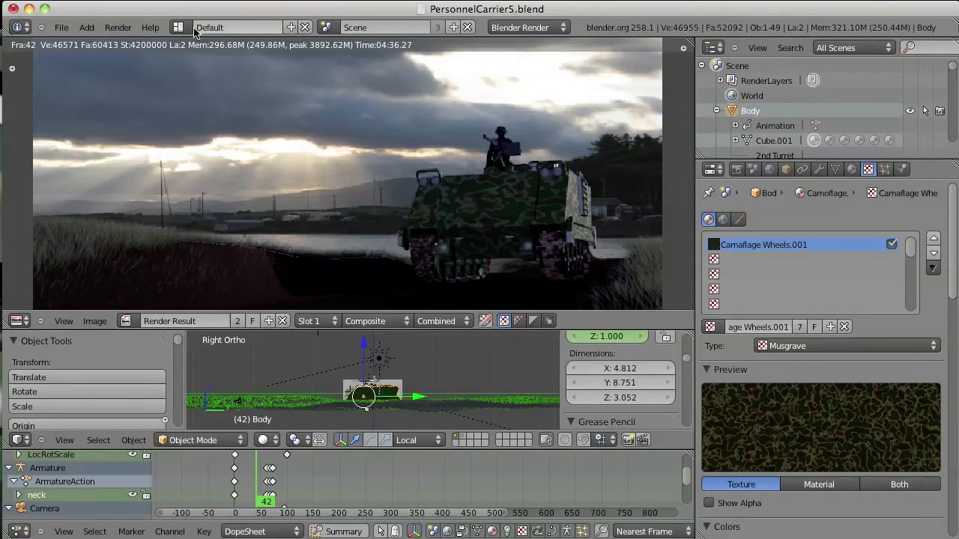
Open the screen layout list in the Info header
left_click(177, 27)
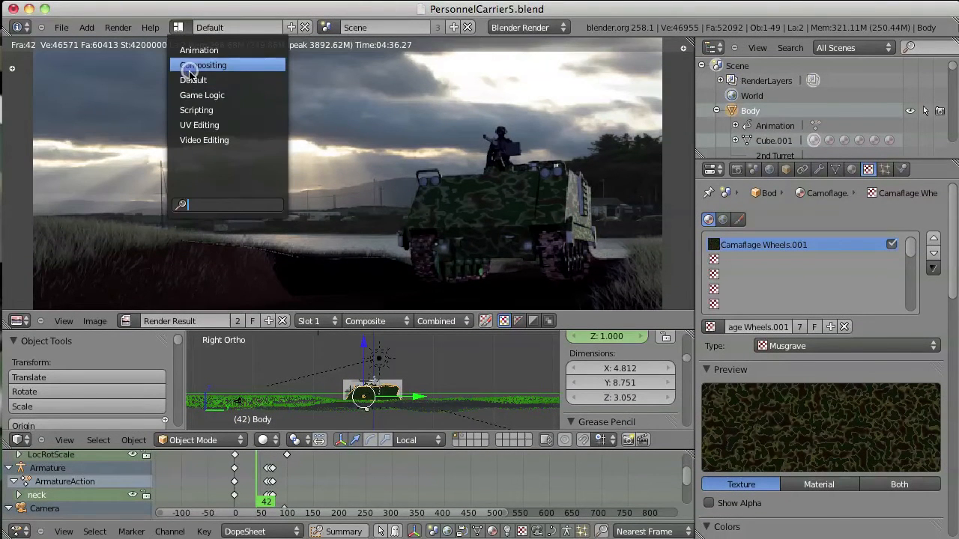
Switch to the Compositing layout to see the render-over-landscape node tree
left_click(209, 65)
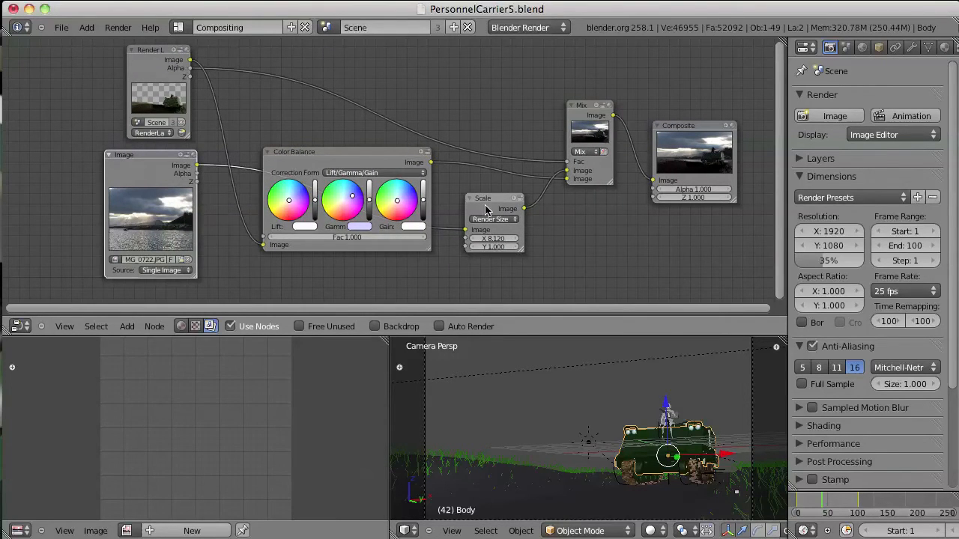
mouse_move(479, 229)
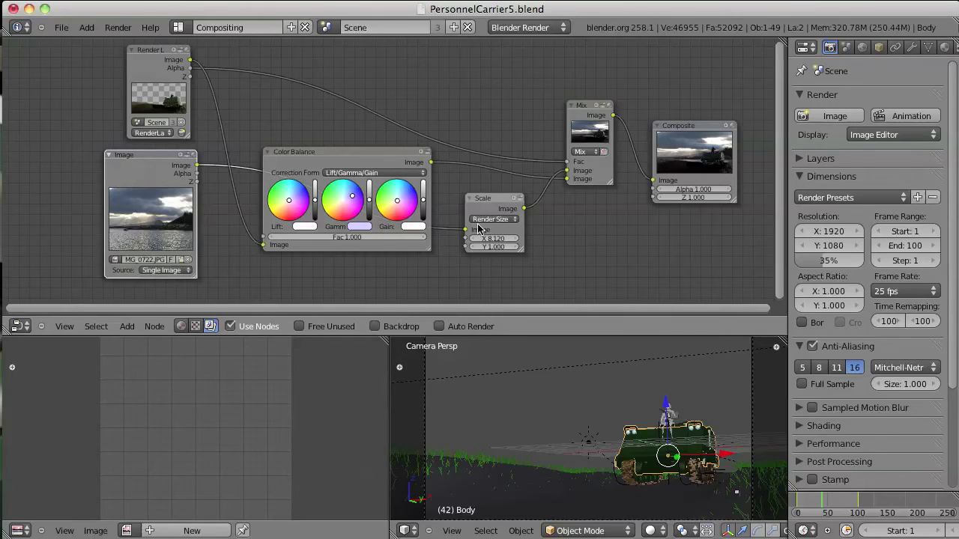
mouse_move(596, 140)
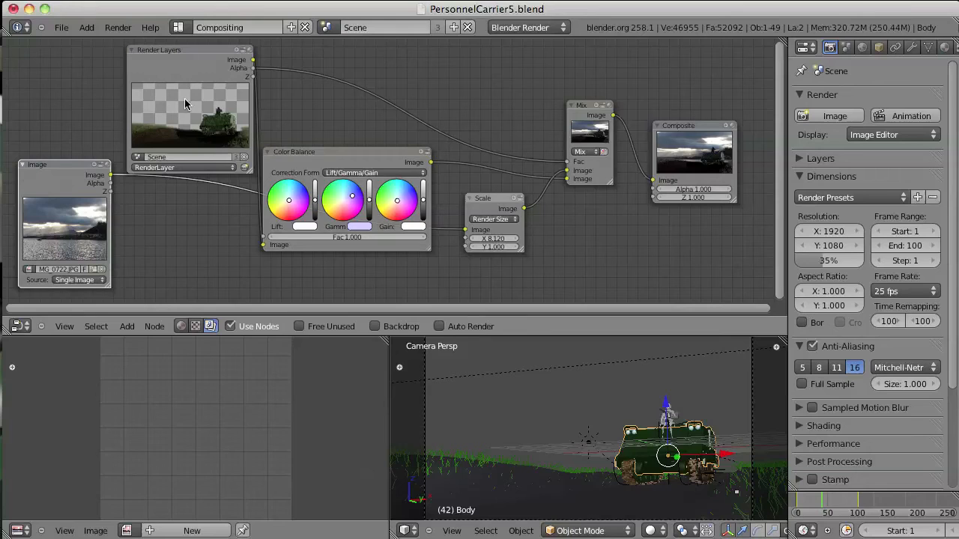
mouse_move(101, 261)
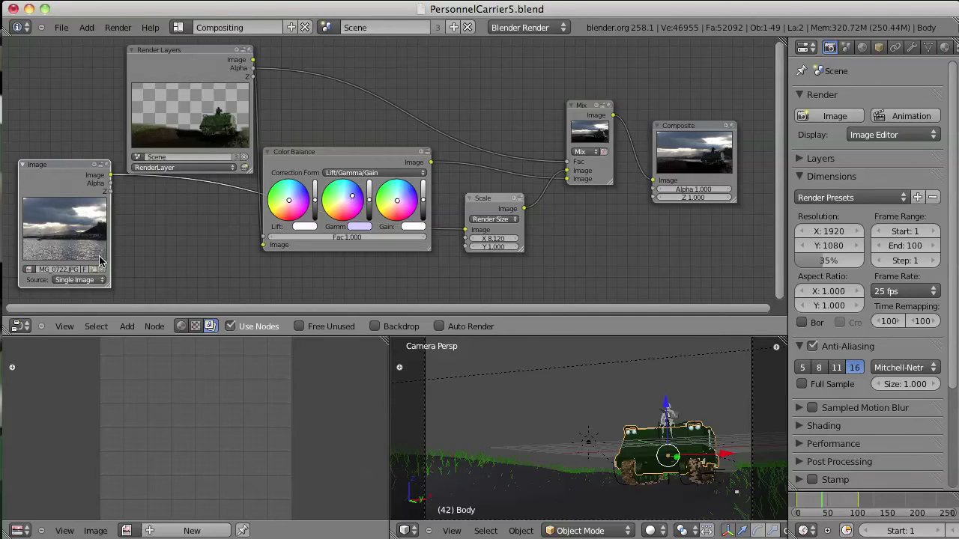
mouse_move(218, 140)
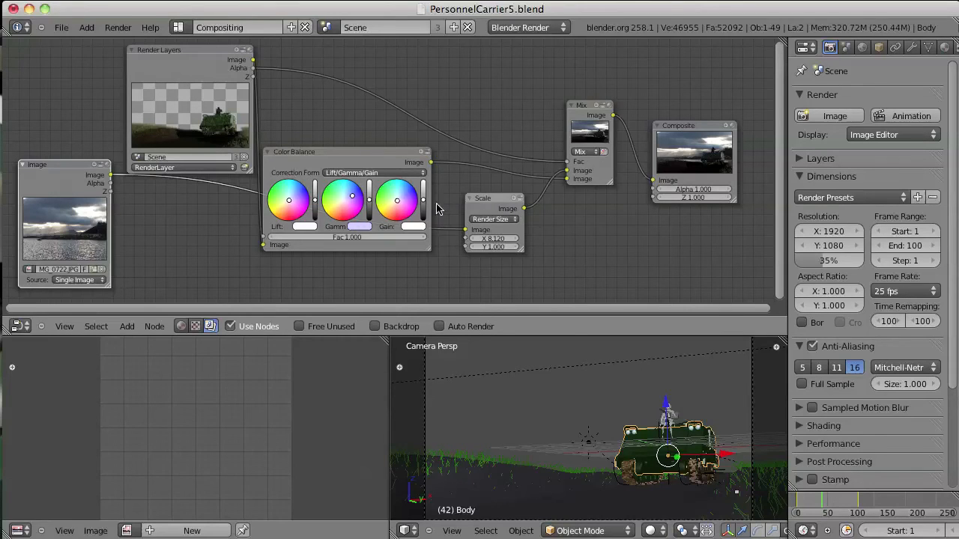
mouse_move(716, 189)
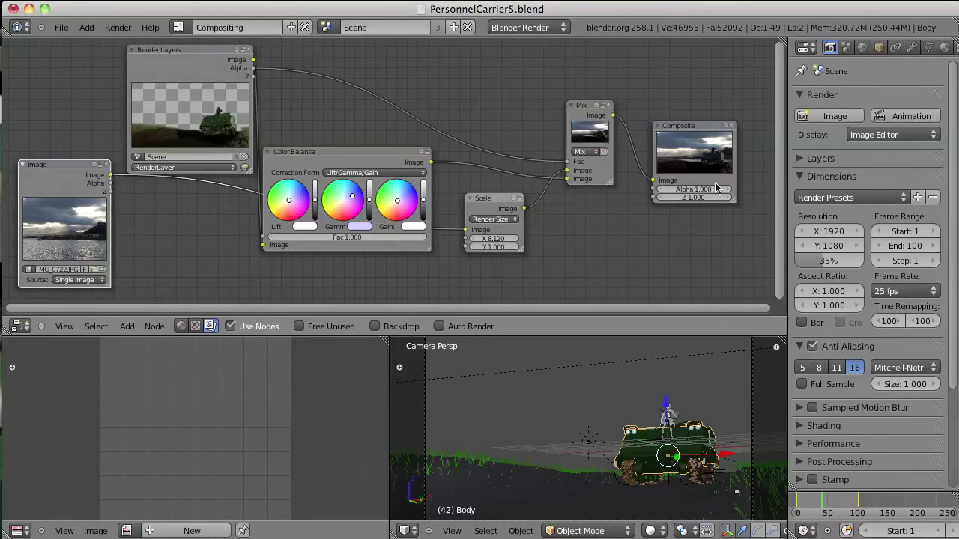